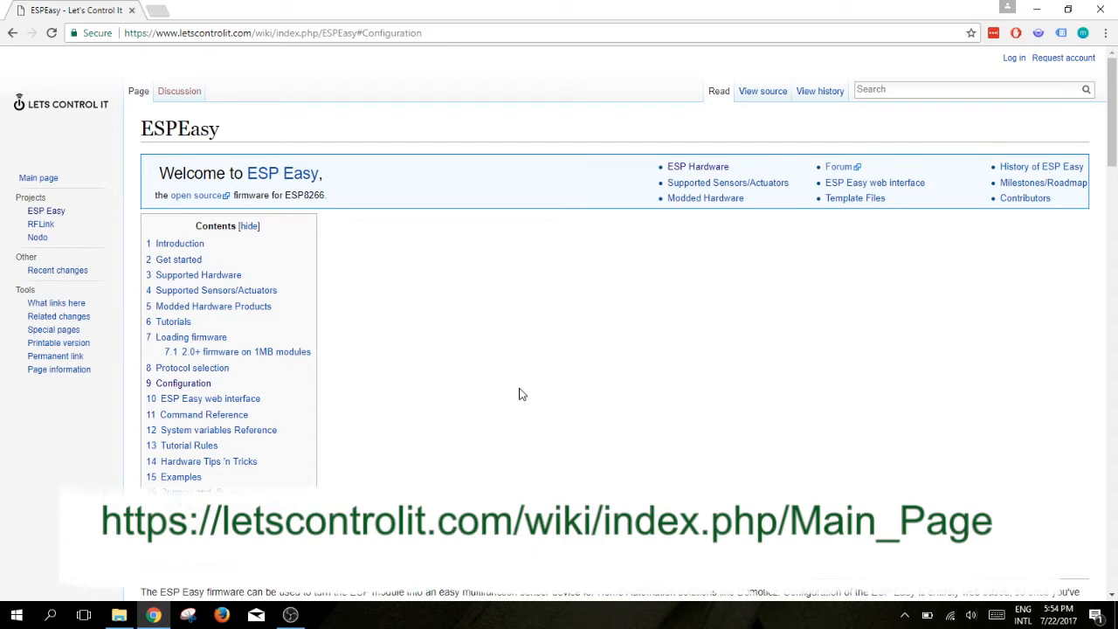
pyautogui.moveTo(178, 248)
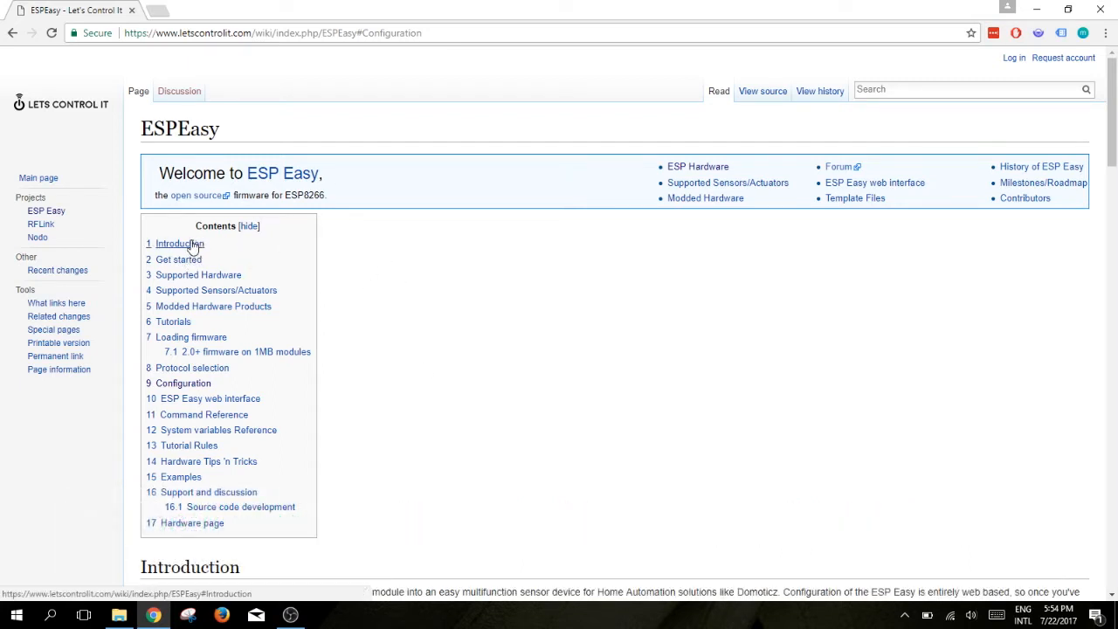
# Step: Jump to the Introduction of the ESPEasy wiki page and reach the Loading firmware section
pyautogui.click(178, 245)
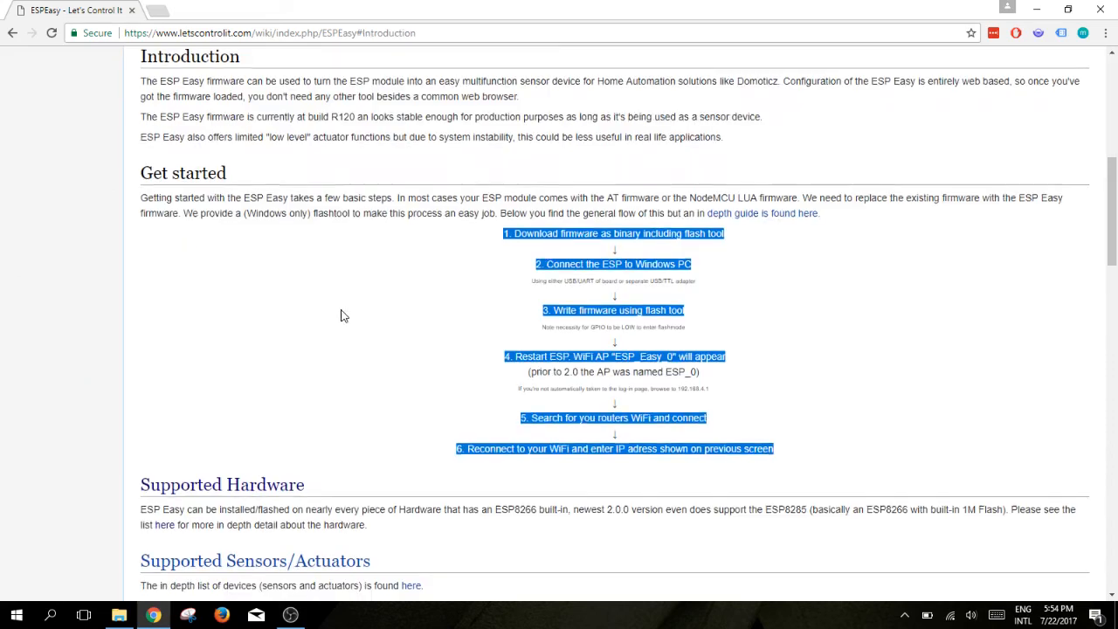
pyautogui.scroll(-3)
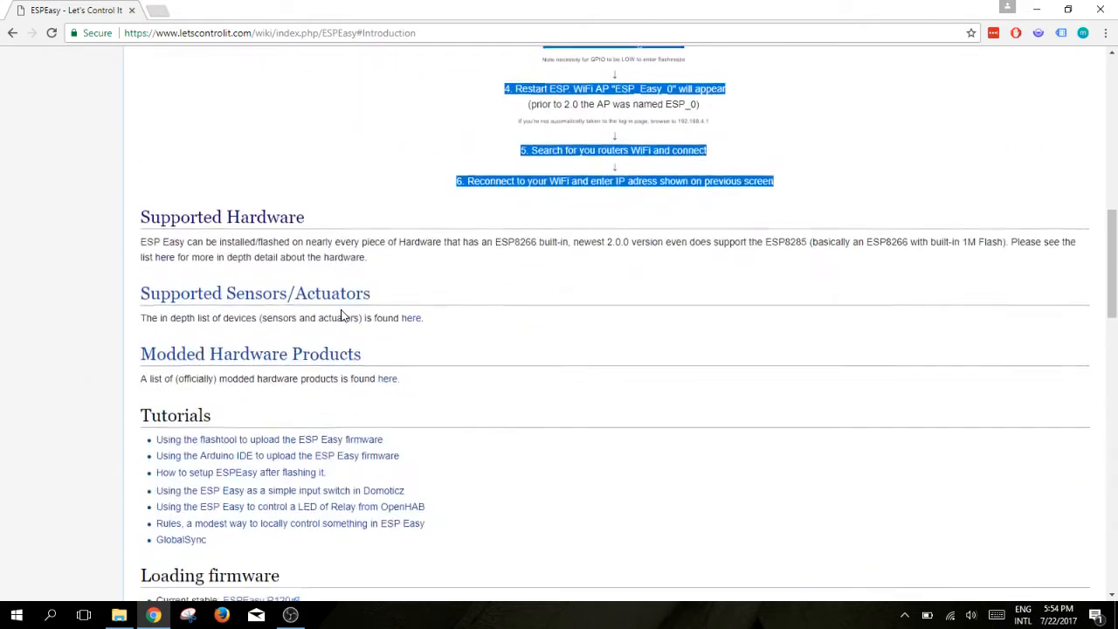
pyautogui.scroll(-3)
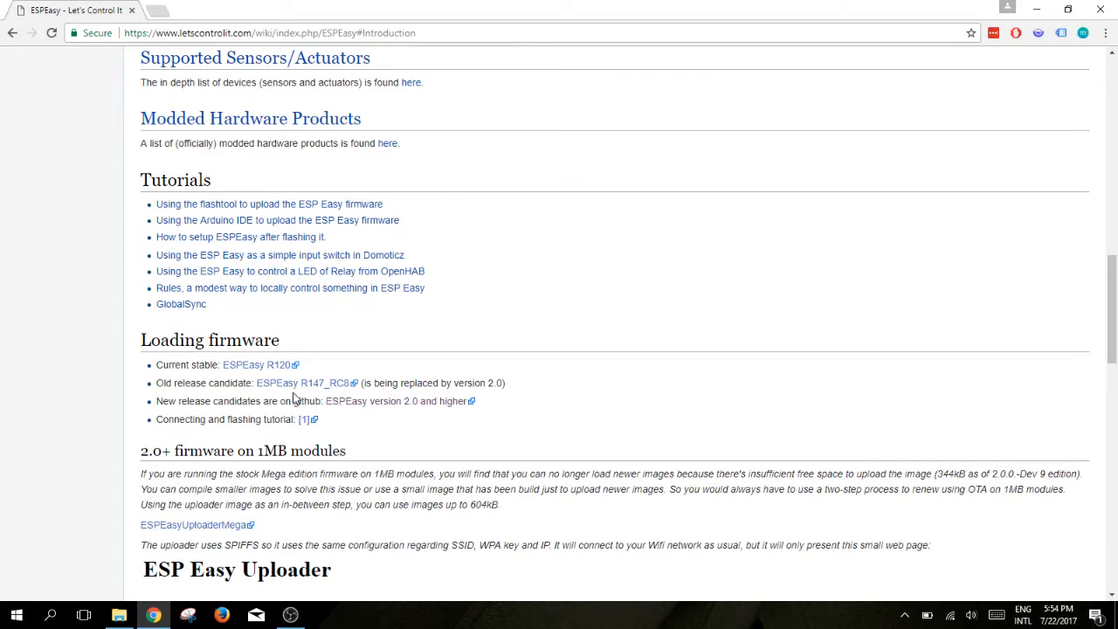
pyautogui.scroll(-3)
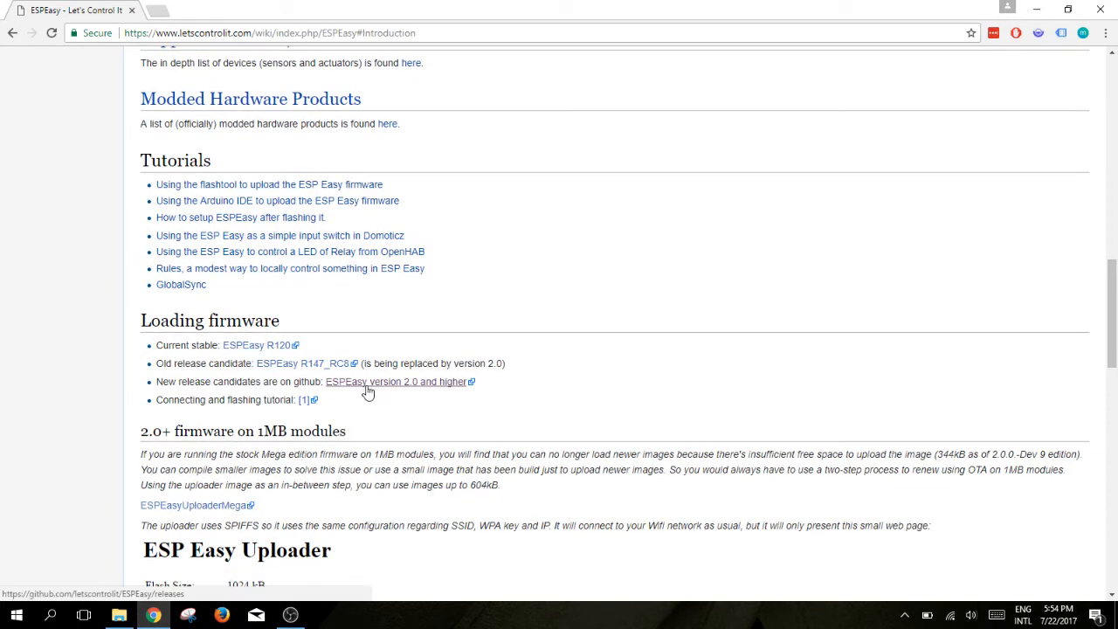
# Step: Download ESPEasy_v2.0.0-dev11.zip from the GitHub releases page and bring up its download options
pyautogui.click(395, 381)
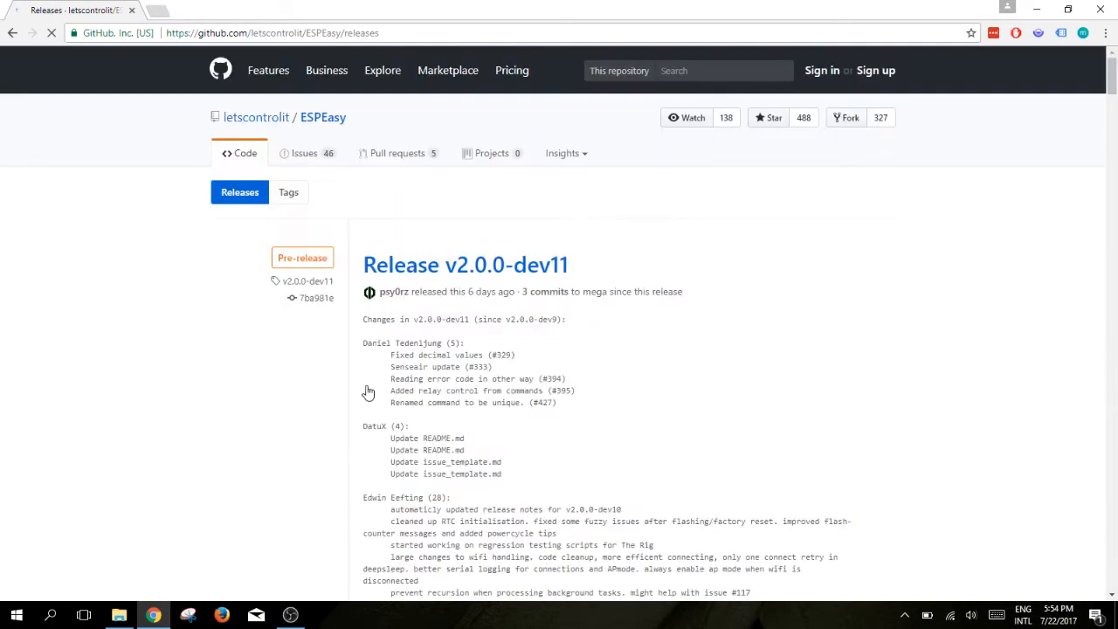
pyautogui.scroll(-3)
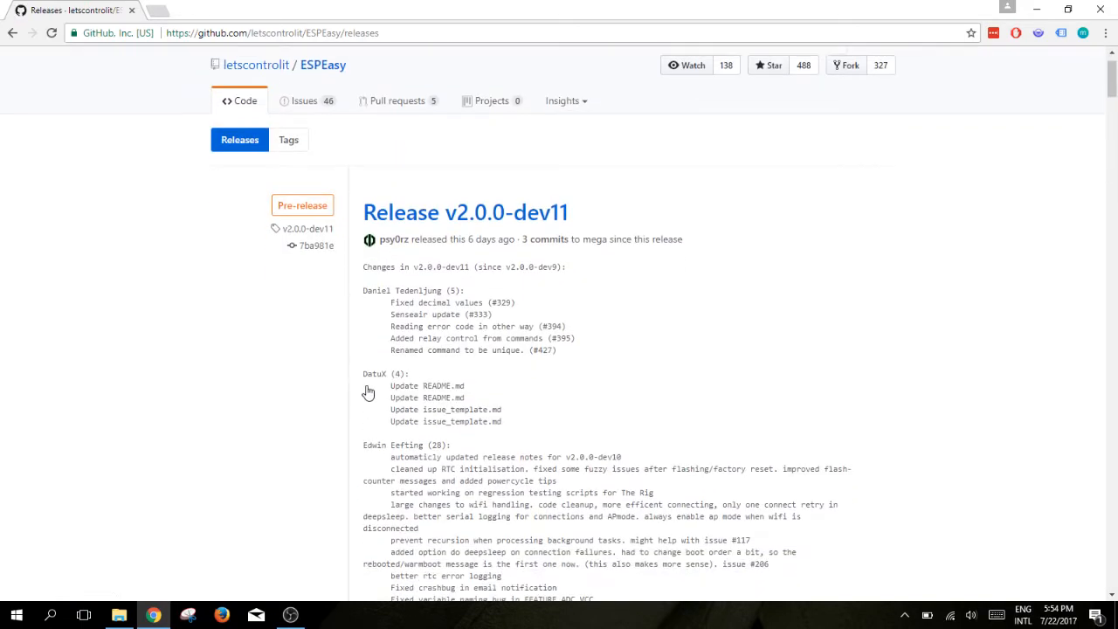
pyautogui.scroll(-3)
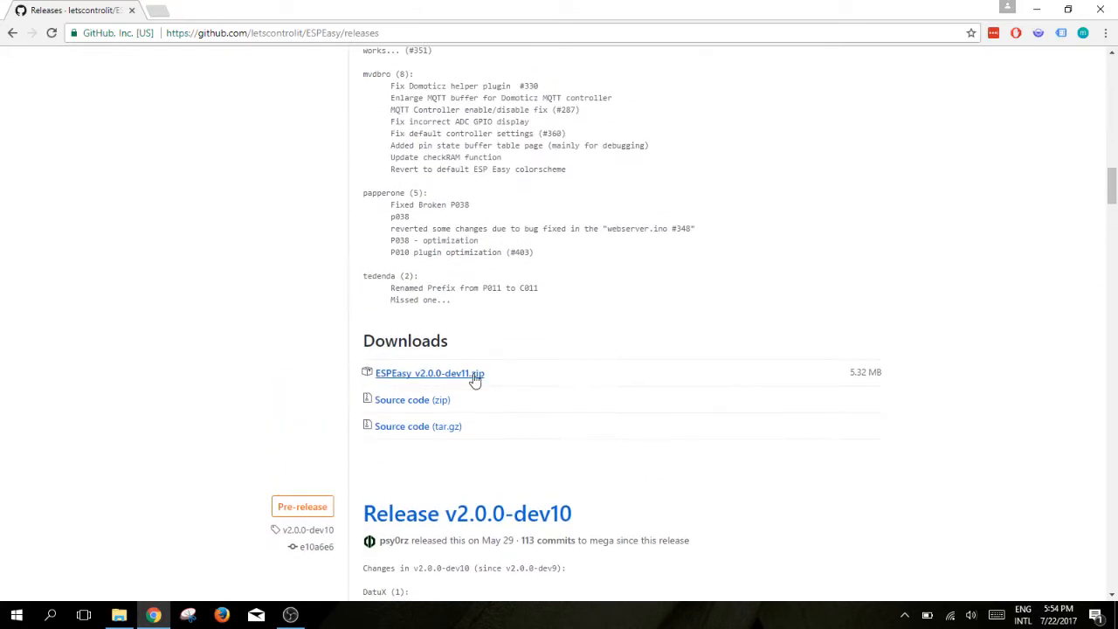
pyautogui.click(430, 374)
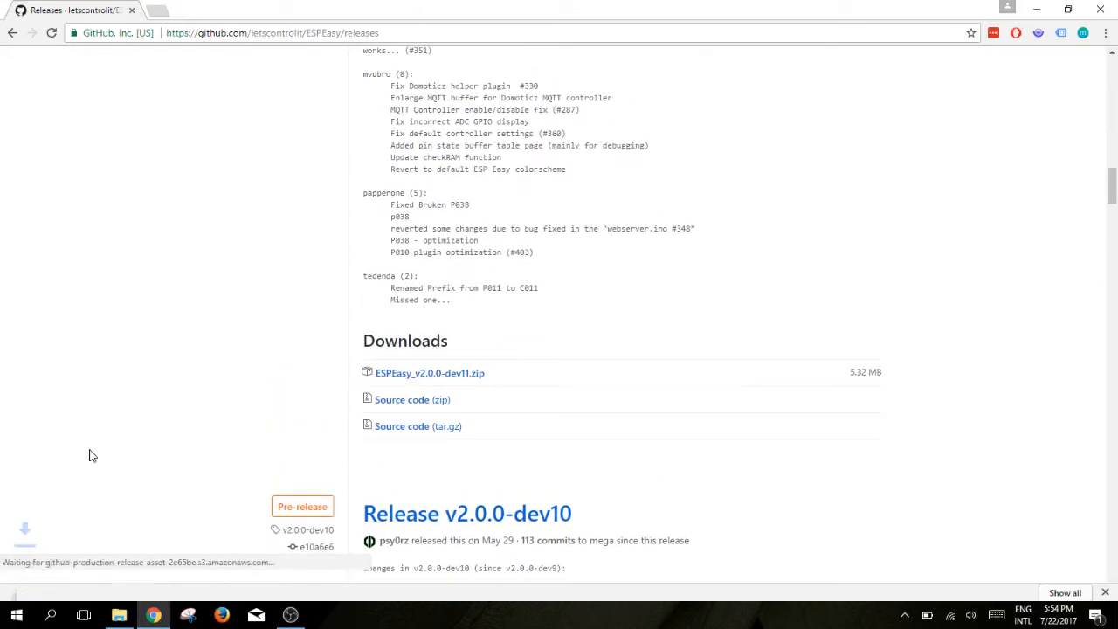
pyautogui.click(143, 583)
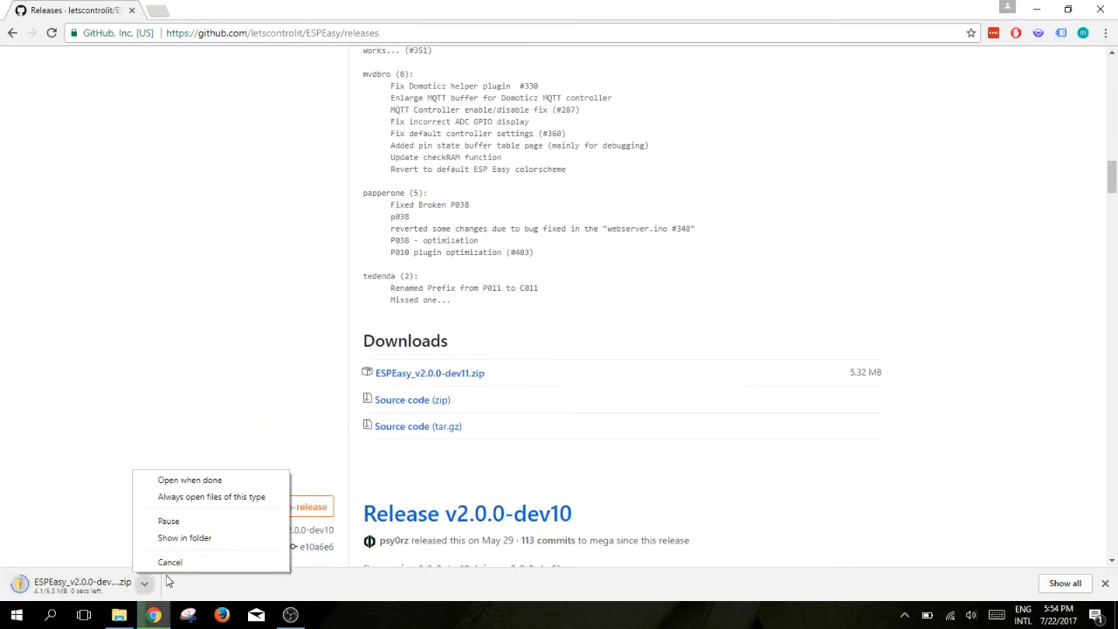
# Step: Show the downloaded archive in its folder, open its contents in a new window and select FlashESP8266
pyautogui.click(185, 538)
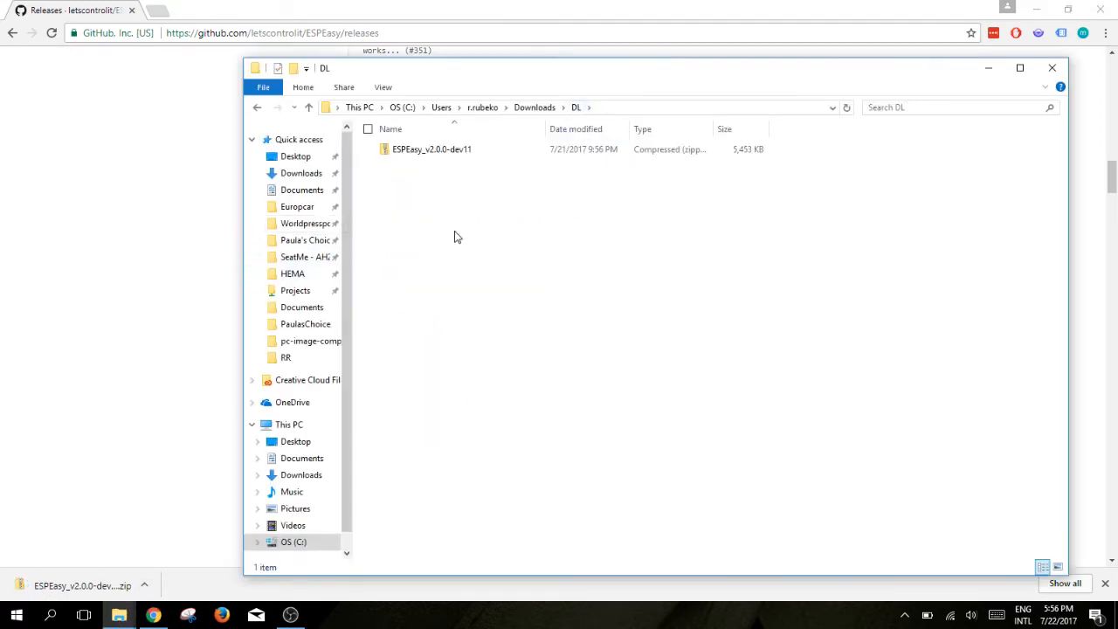
pyautogui.rightClick(432, 148)
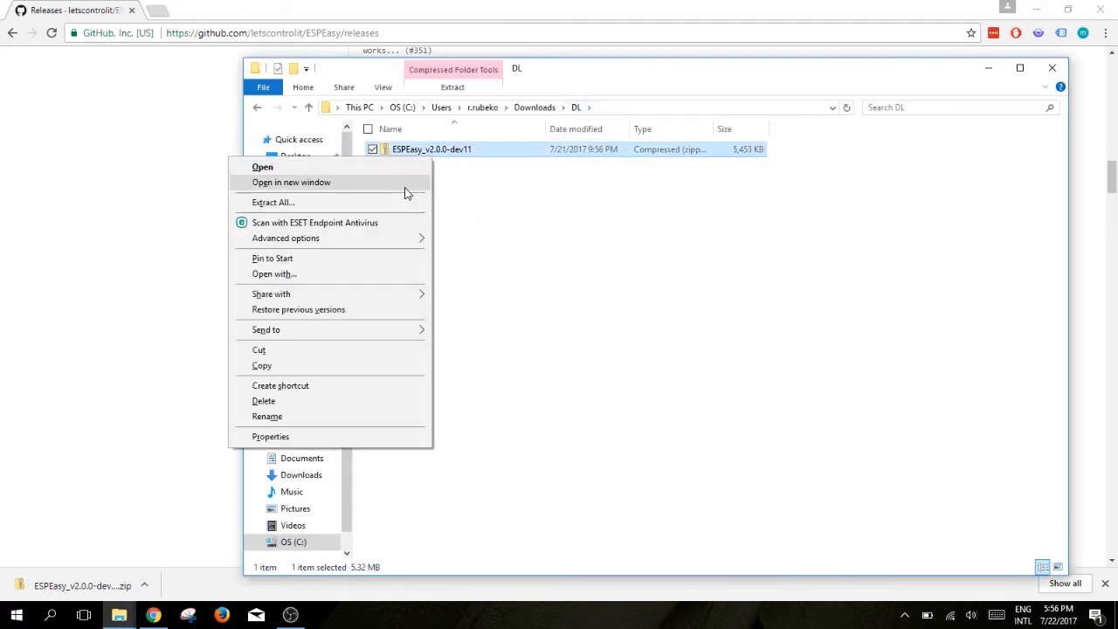
pyautogui.click(272, 203)
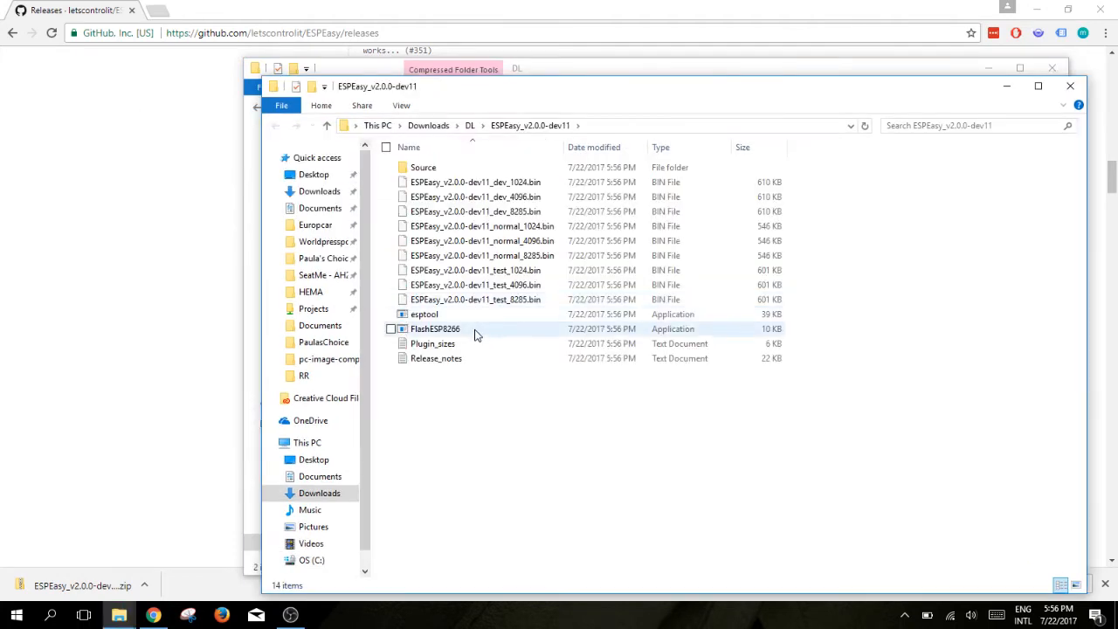
pyautogui.click(435, 328)
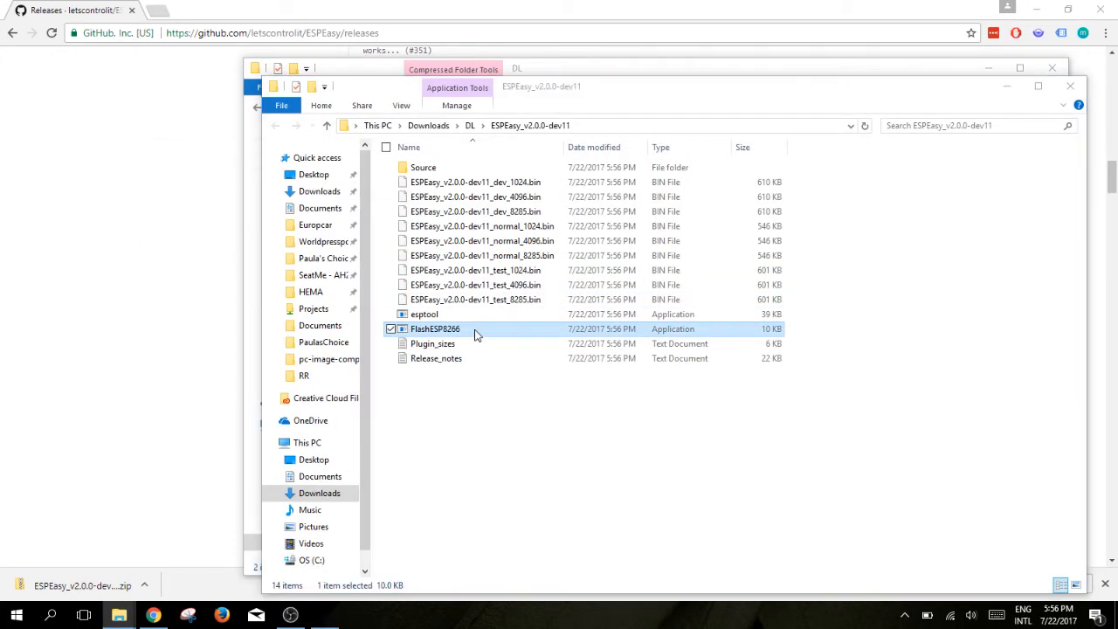
# Step: Launch FlashESP8266 and check the available COM ports in the COM-Port dropdown
pyautogui.doubleClick(436, 329)
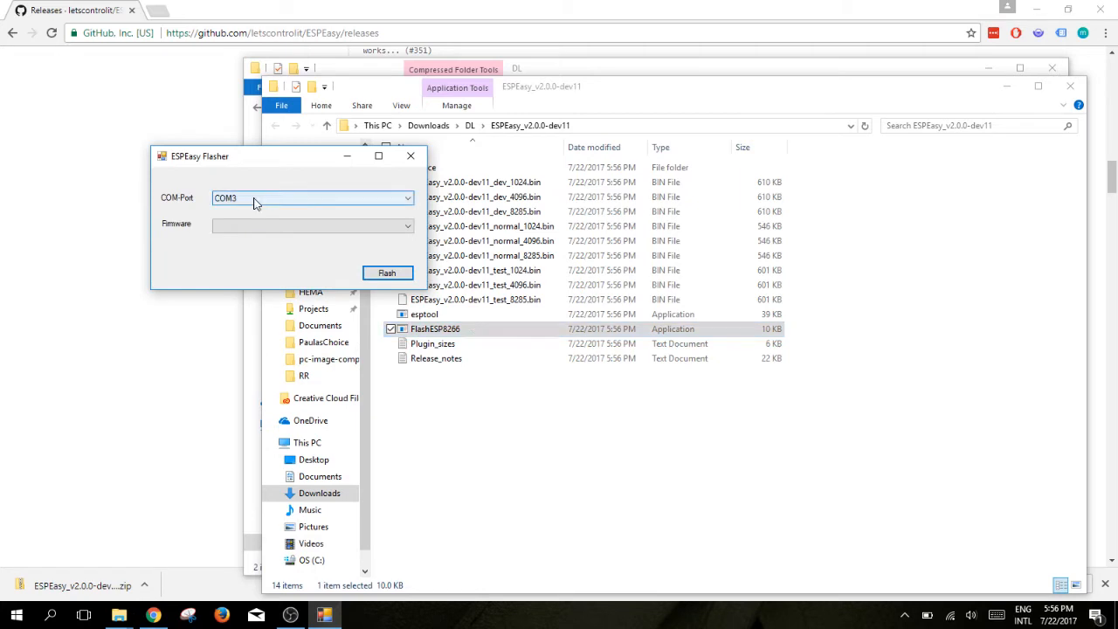
pyautogui.click(311, 226)
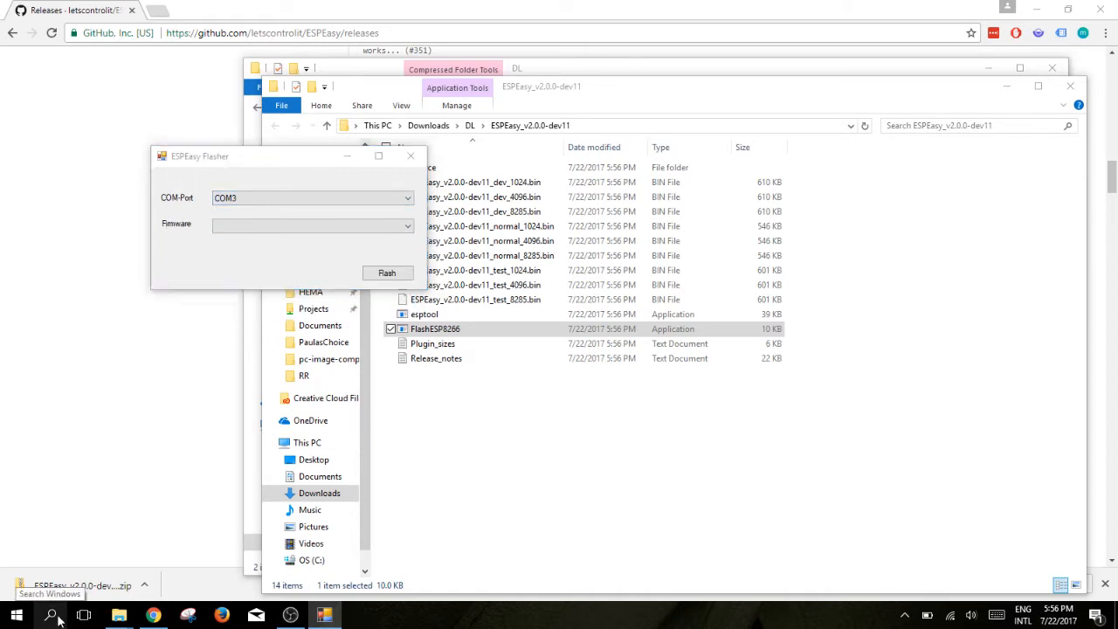
# Step: Find Device Manager via Windows search and expand Ports (COM & LPT) to show USB Serial Port (COM3)
pyautogui.write('del')
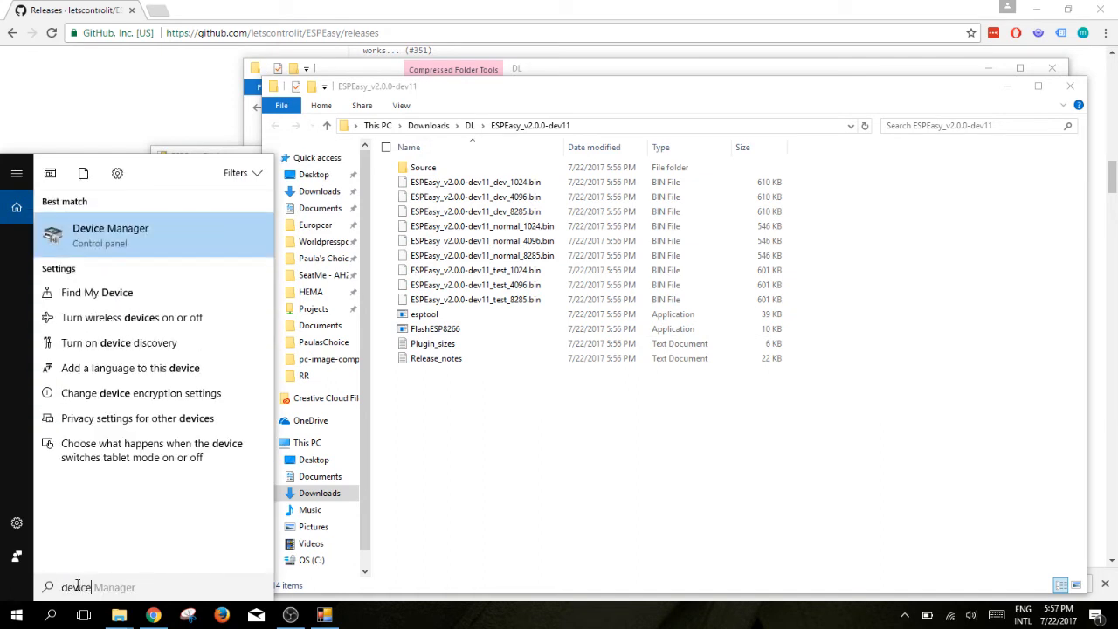
pyautogui.click(110, 234)
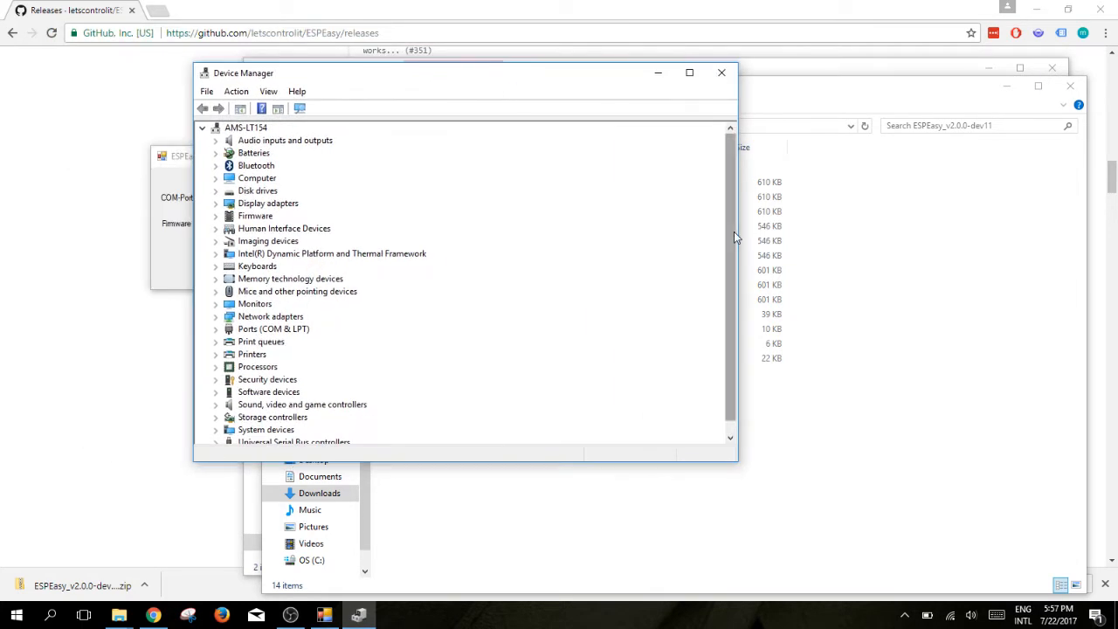
pyautogui.scroll(-3)
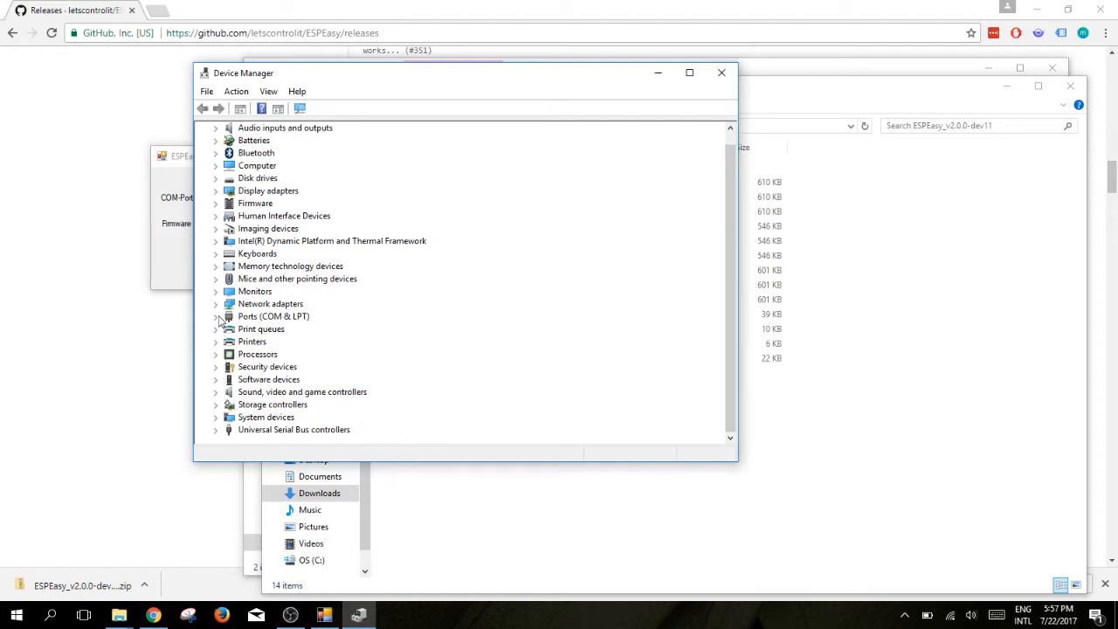
pyautogui.click(217, 316)
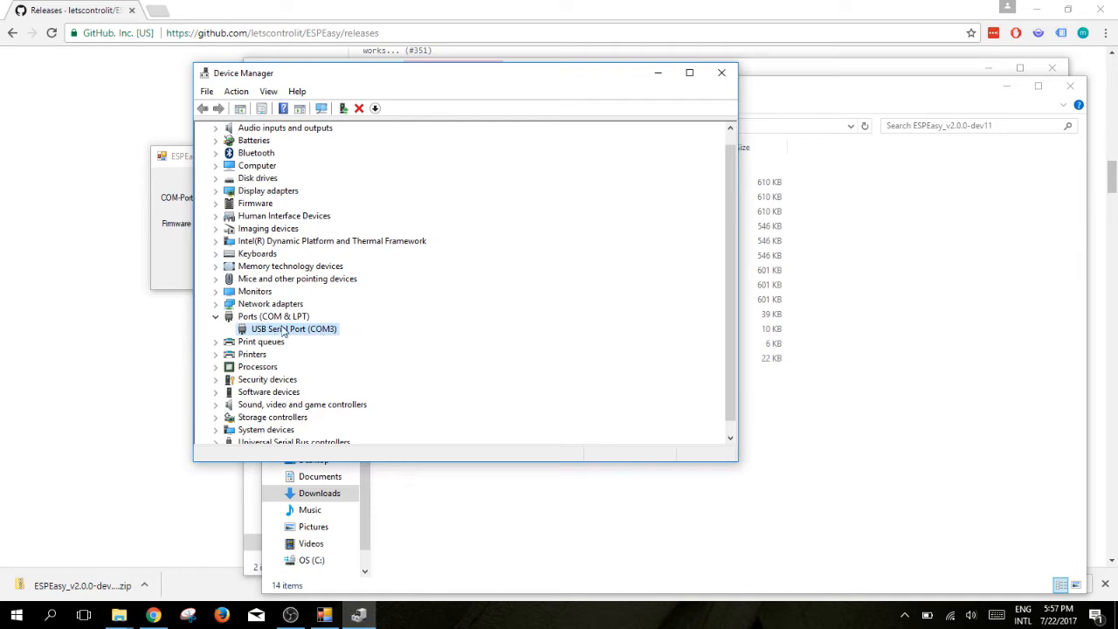
pyautogui.moveTo(327, 328)
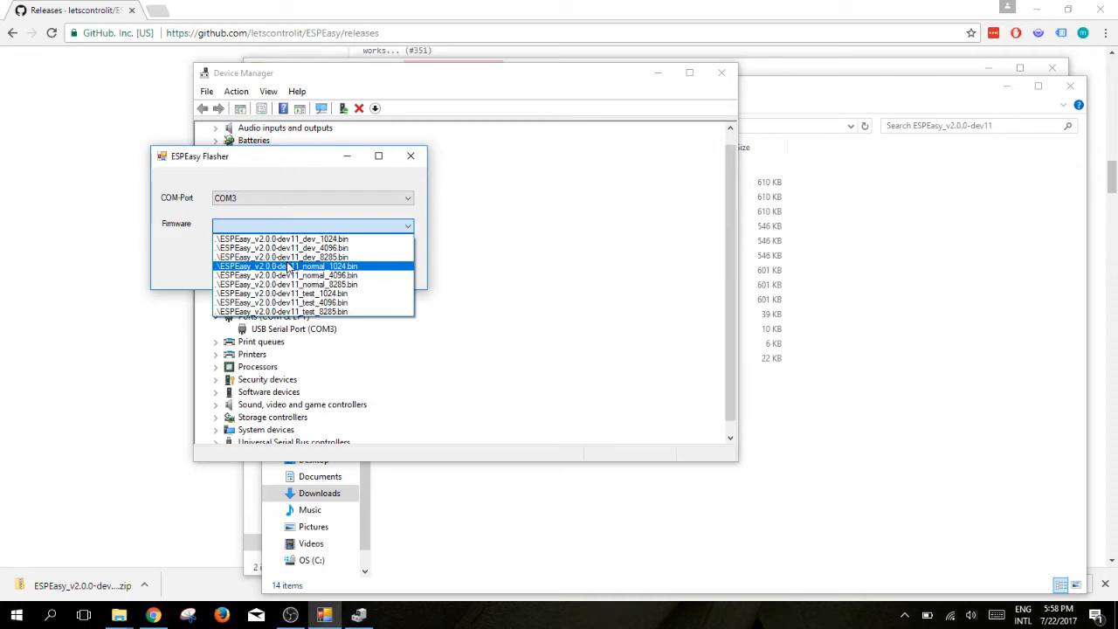
# Step: Flash the normal_1024.bin firmware to the board and acknowledge Flash Complete
pyautogui.click(289, 266)
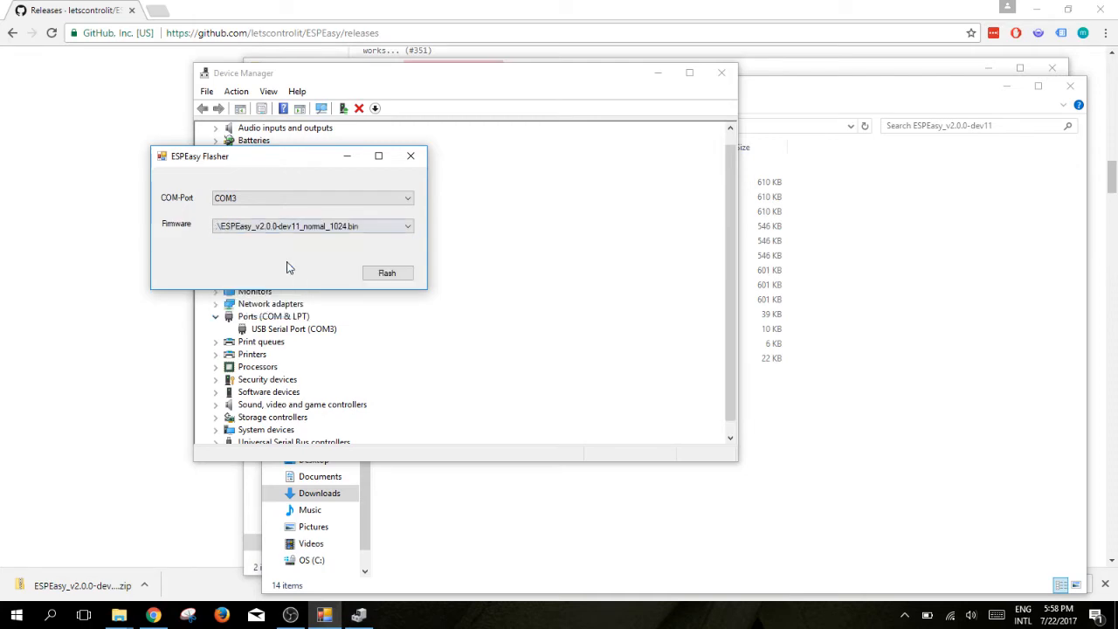
pyautogui.click(387, 272)
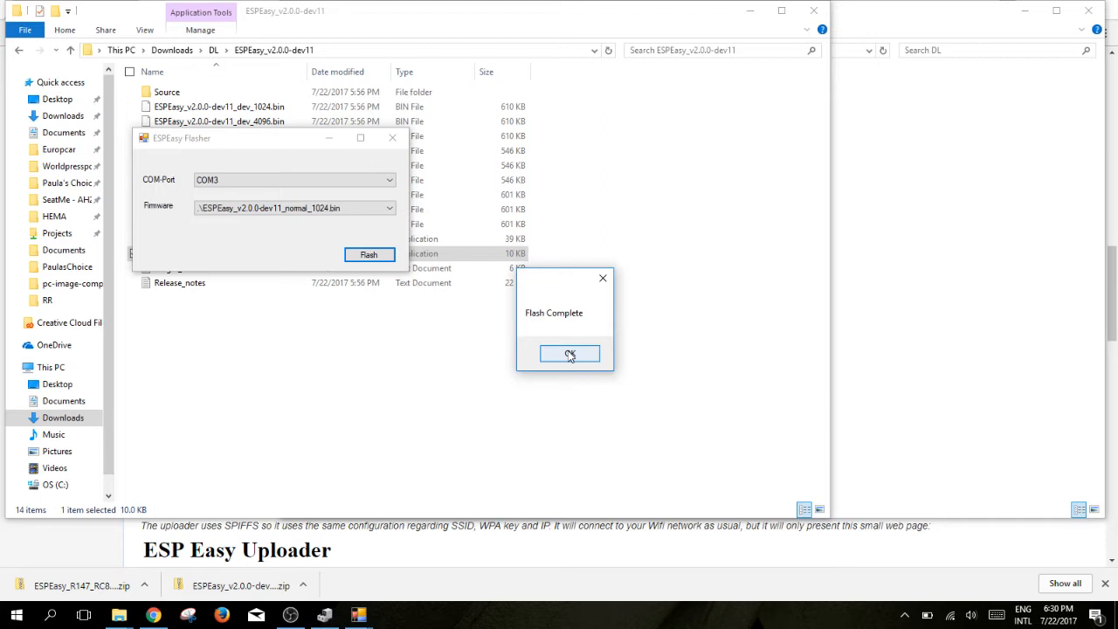
pyautogui.click(570, 353)
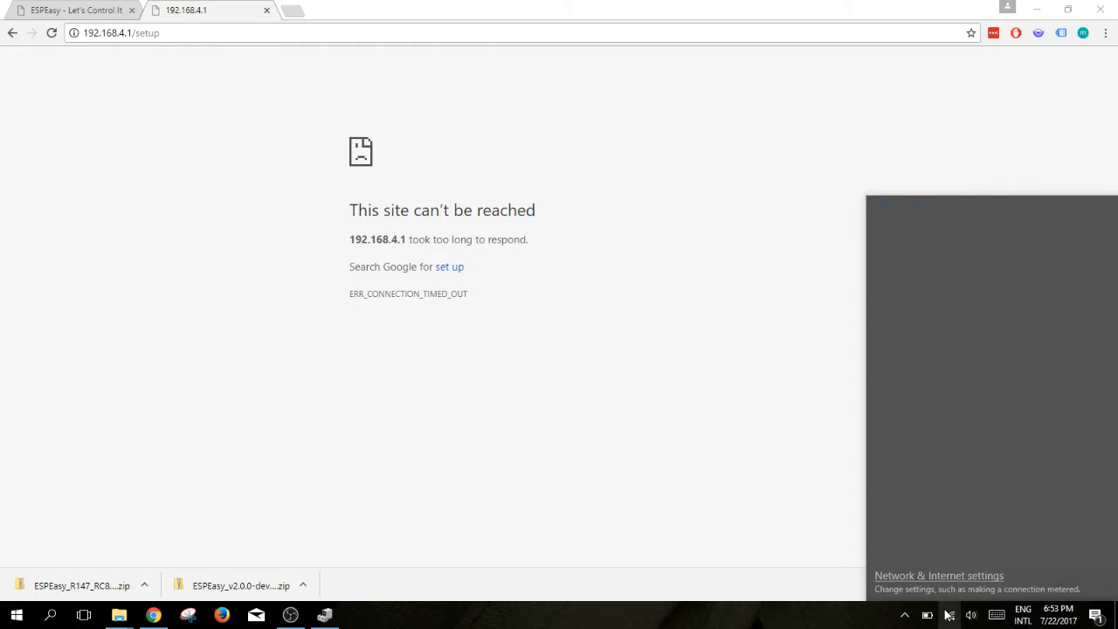
# Step: Connect the PC to the ESP's WiFi access point from the Windows network flyout
pyautogui.click(926, 269)
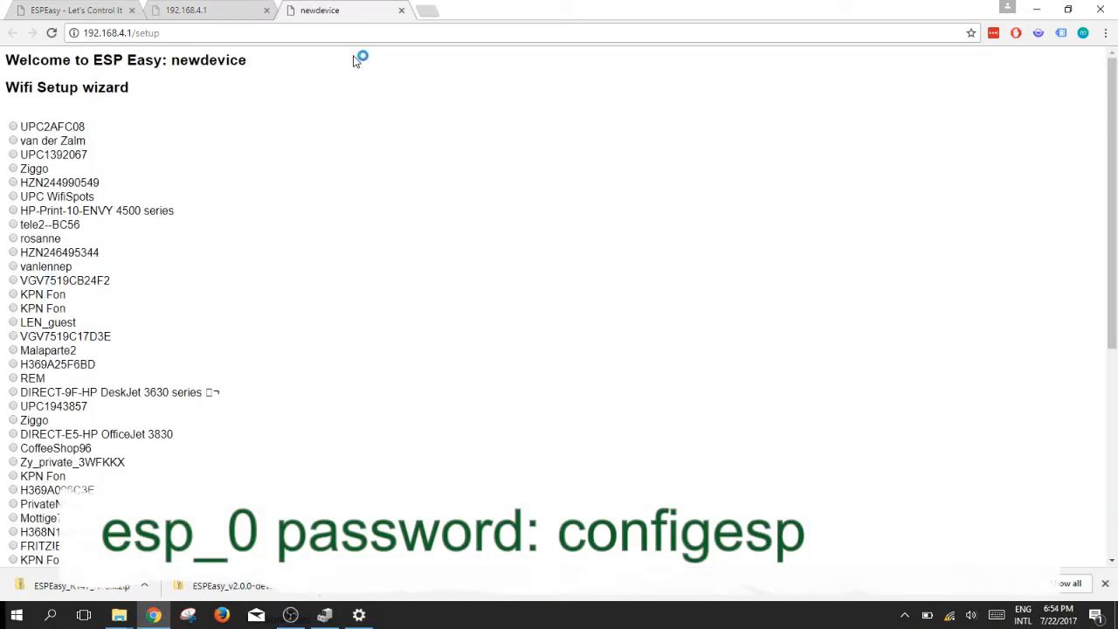
# Step: Select the home network in the wizard's list and submit its password to connect
pyautogui.scroll(-3)
pyautogui.write('57')
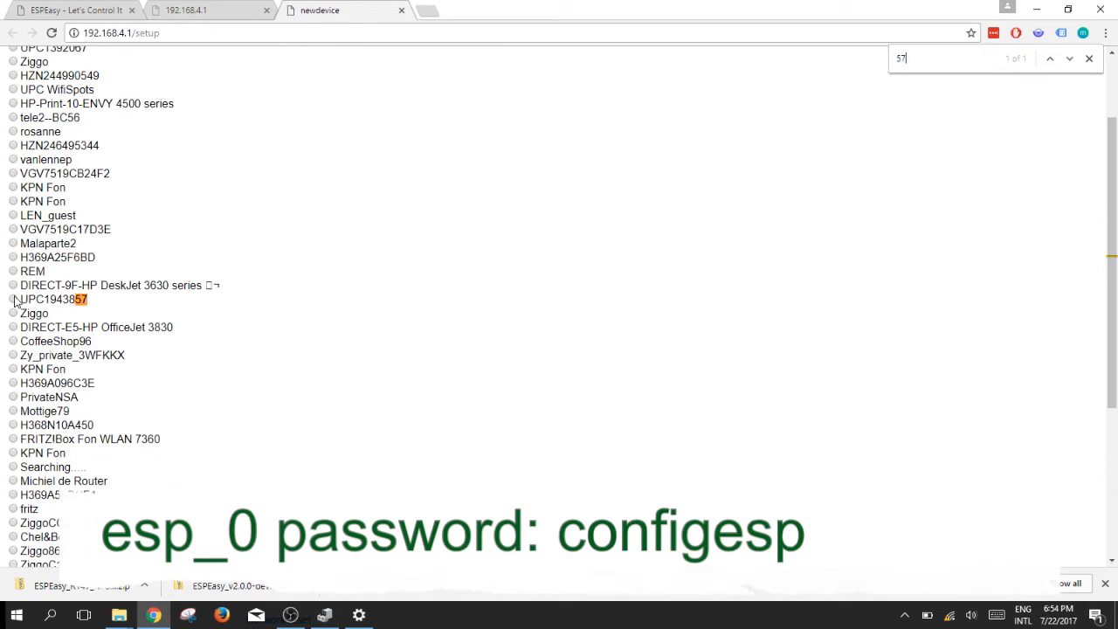
pyautogui.scroll(-3)
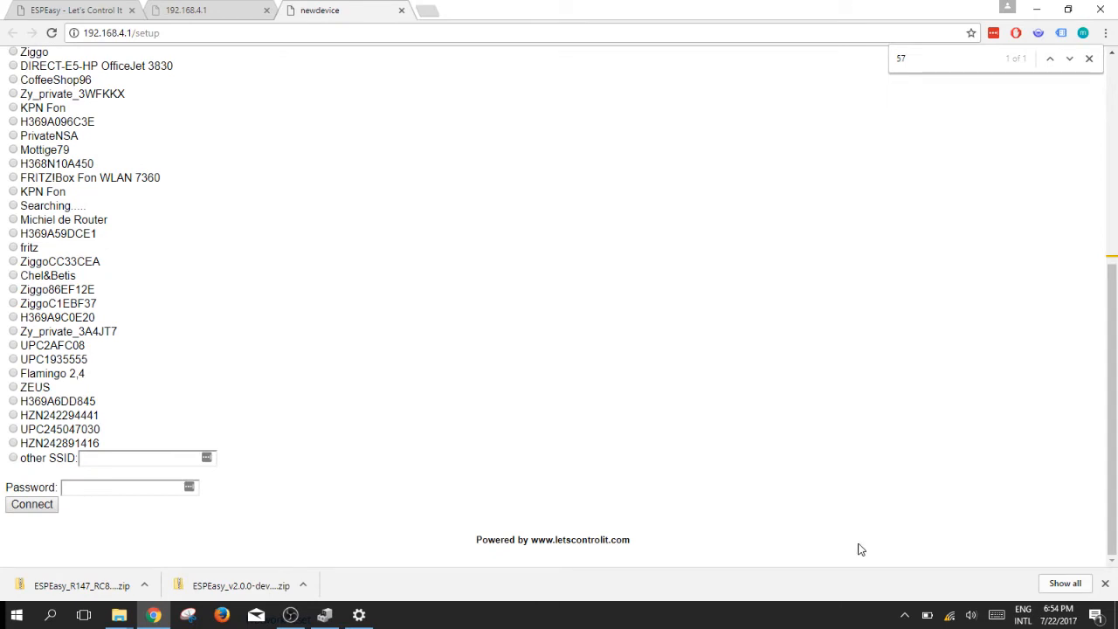
pyautogui.click(126, 486)
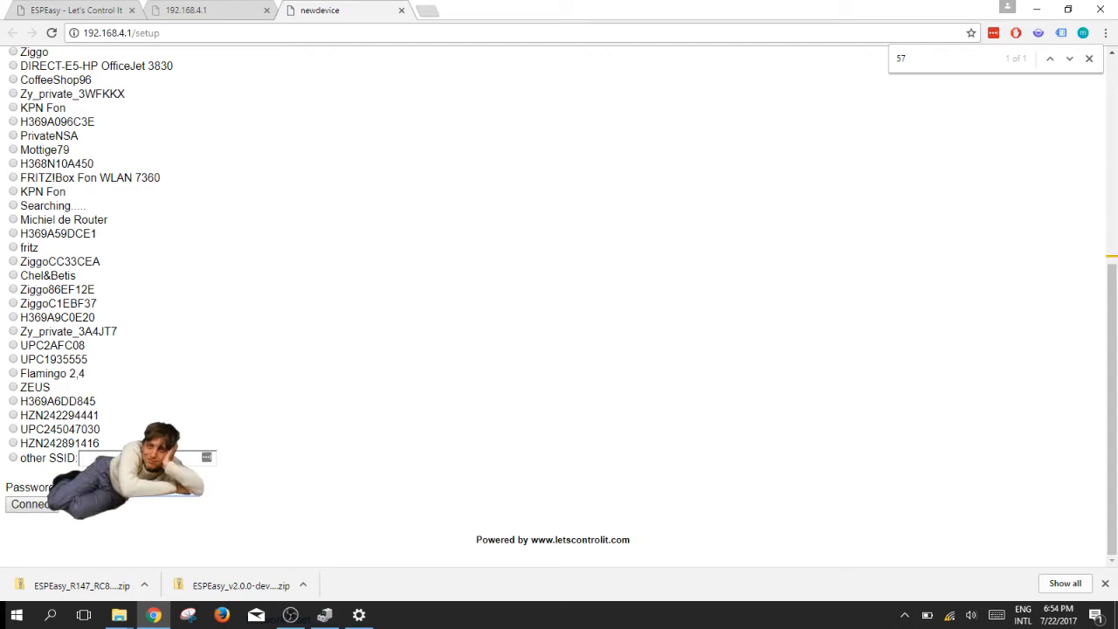
pyautogui.click(31, 503)
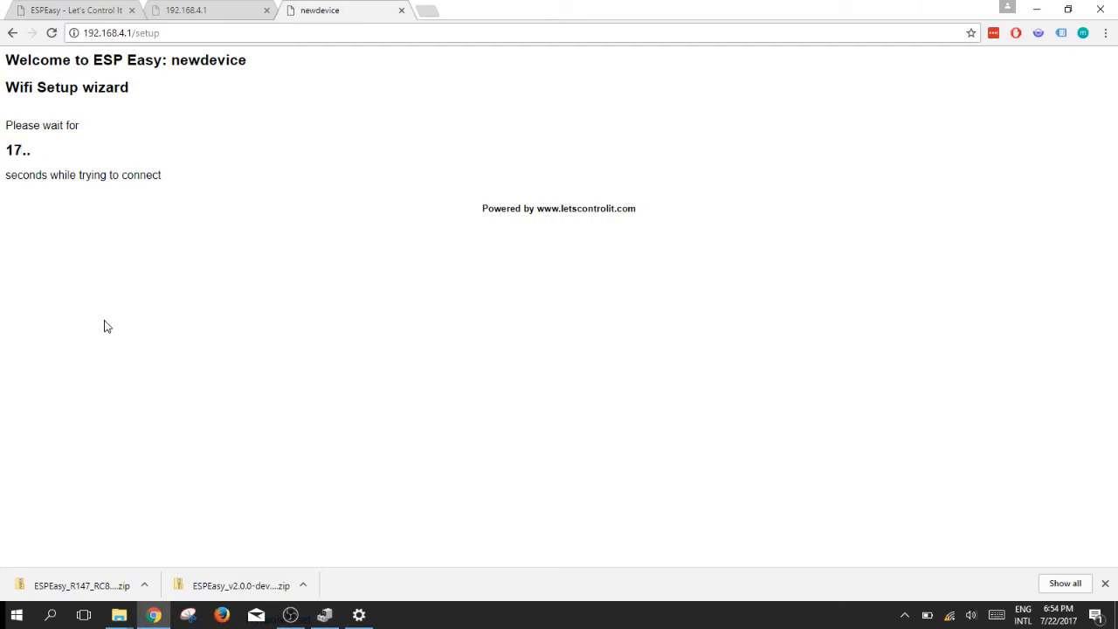